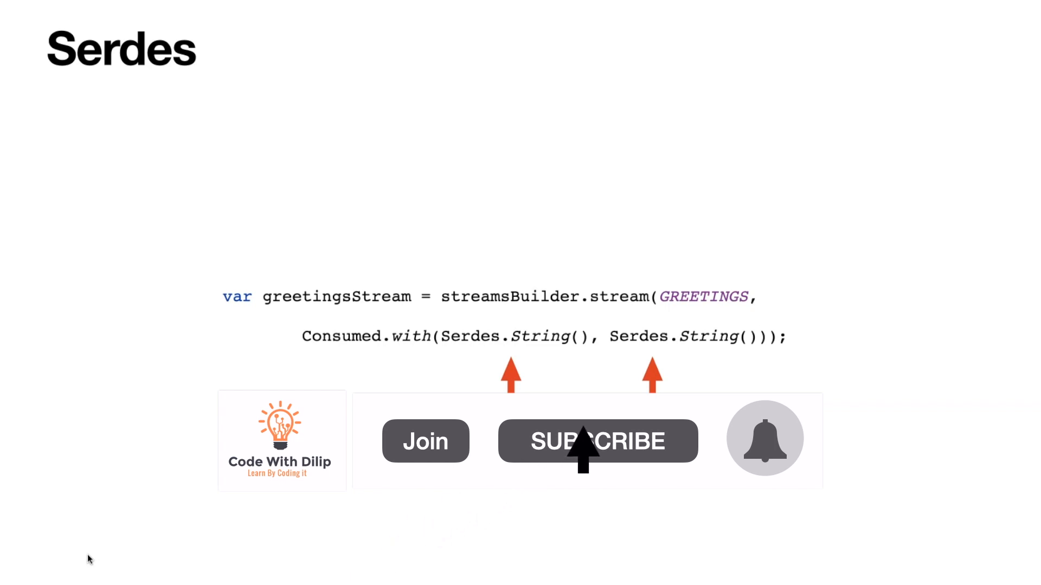
# Step: Navigate from Serdes.String() in GreetingsTopology to the StringSerde class in Serdes.java
pyautogui.click(597, 441)
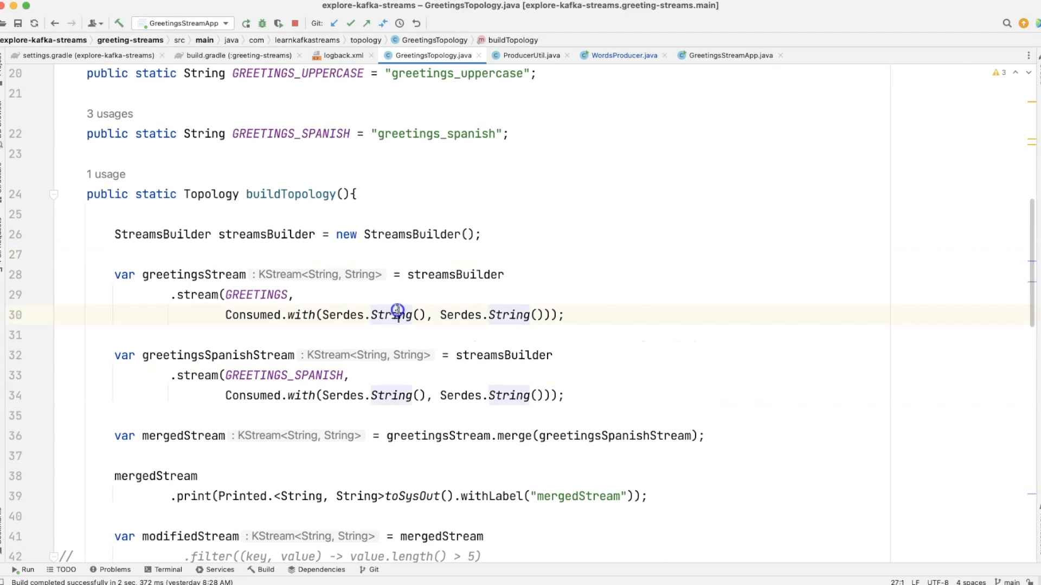
pyautogui.doubleClick(392, 315)
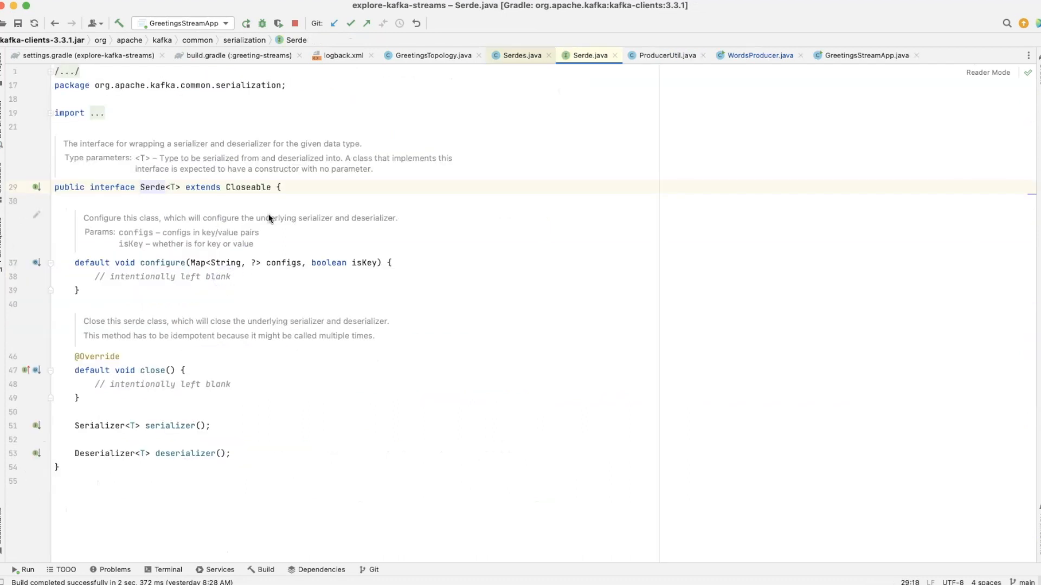
pyautogui.doubleClick(262, 411)
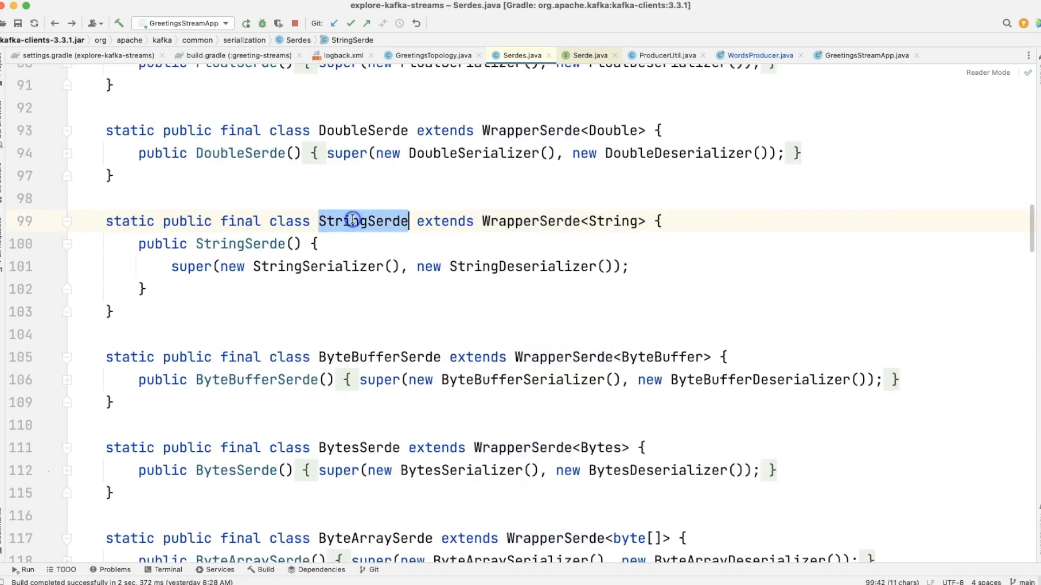
# Step: Select StringSerde on line 99, then revisit the Produced.with(Serdes.String()) sink line 73 in GreetingsTopology
pyautogui.doubleClick(318, 267)
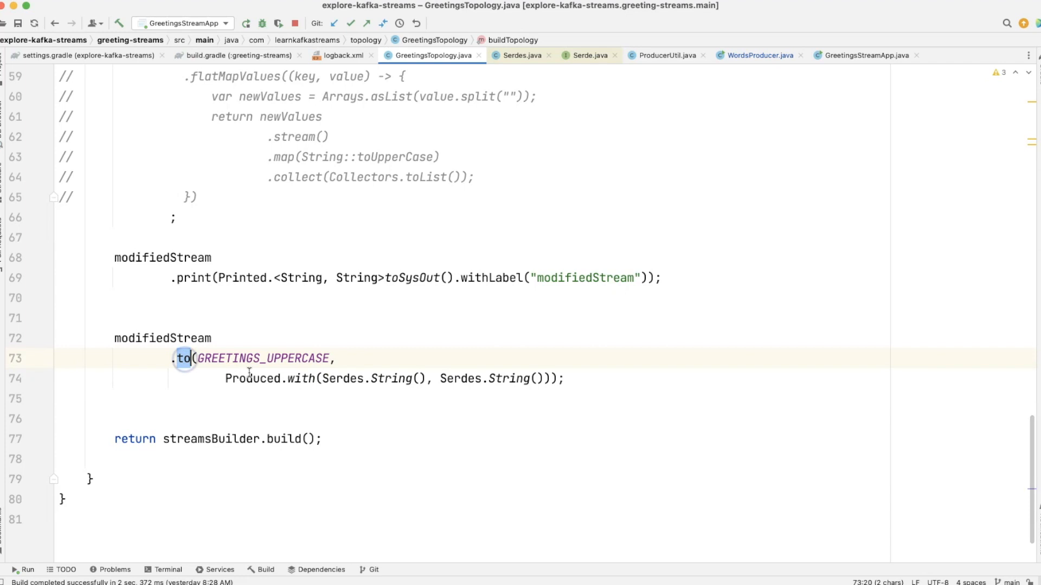
pyautogui.doubleClick(253, 378)
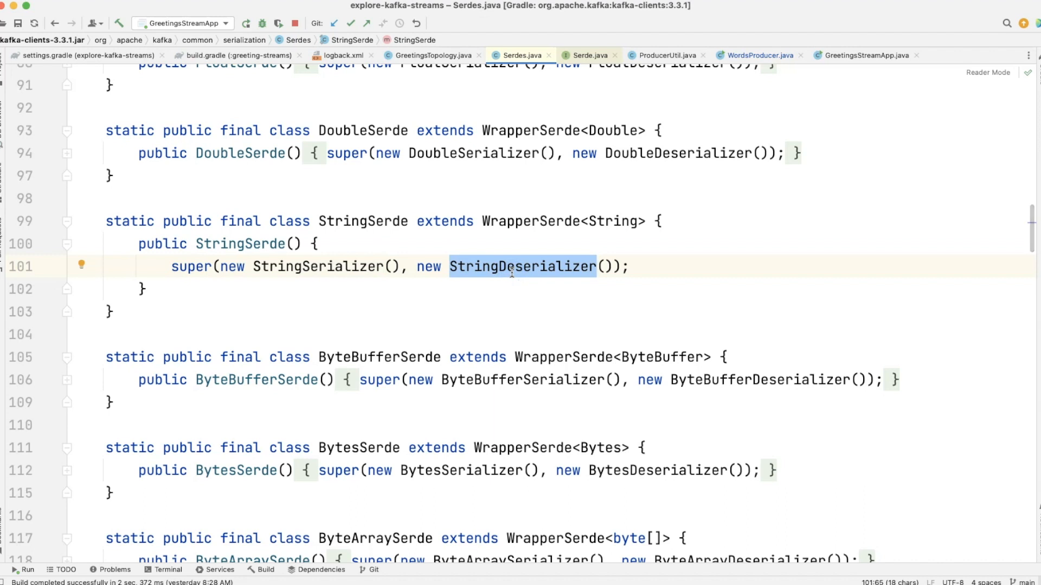
pyautogui.moveTo(521, 267)
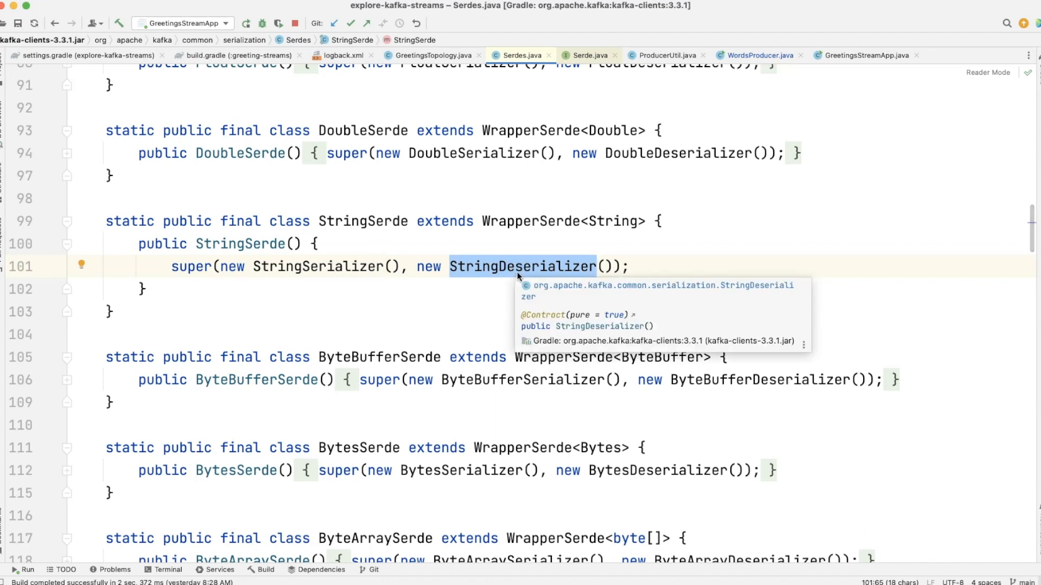
# Step: Switch back to GreetingsTopology.java and select String in Consumed.with(Serdes.String()) on line 30
pyautogui.click(434, 55)
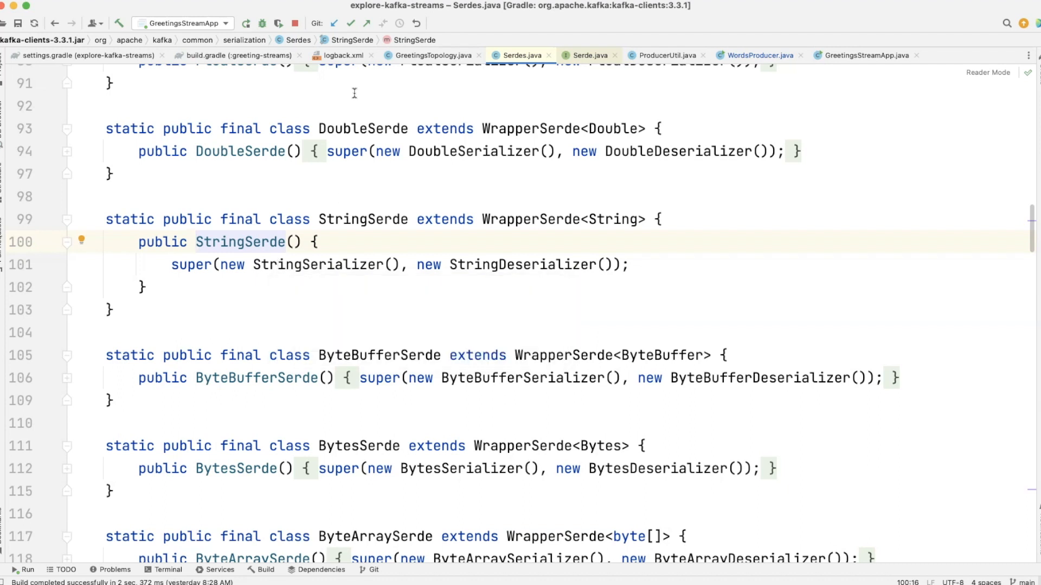
pyautogui.click(432, 55)
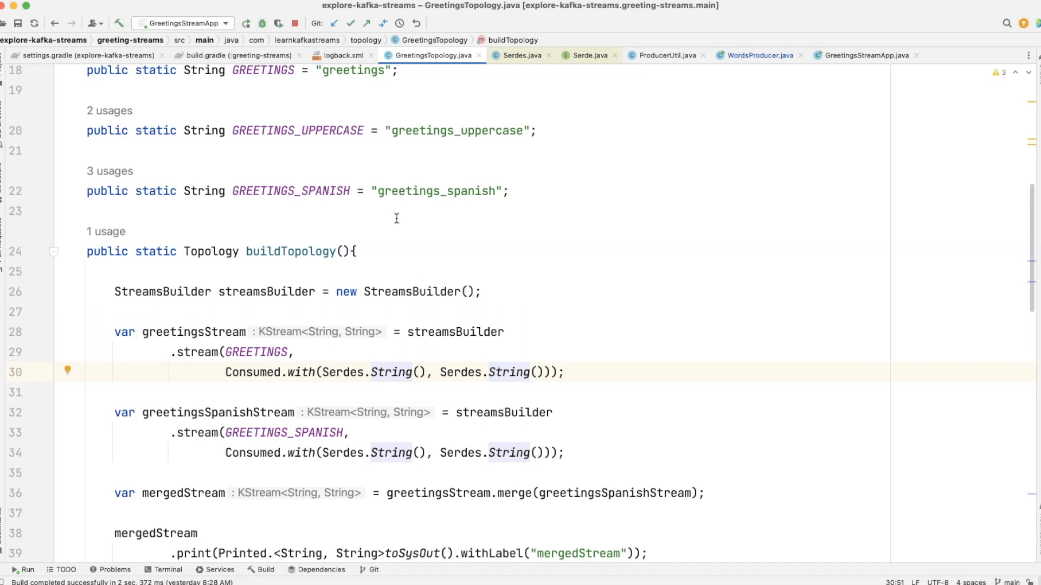
pyautogui.doubleClick(391, 371)
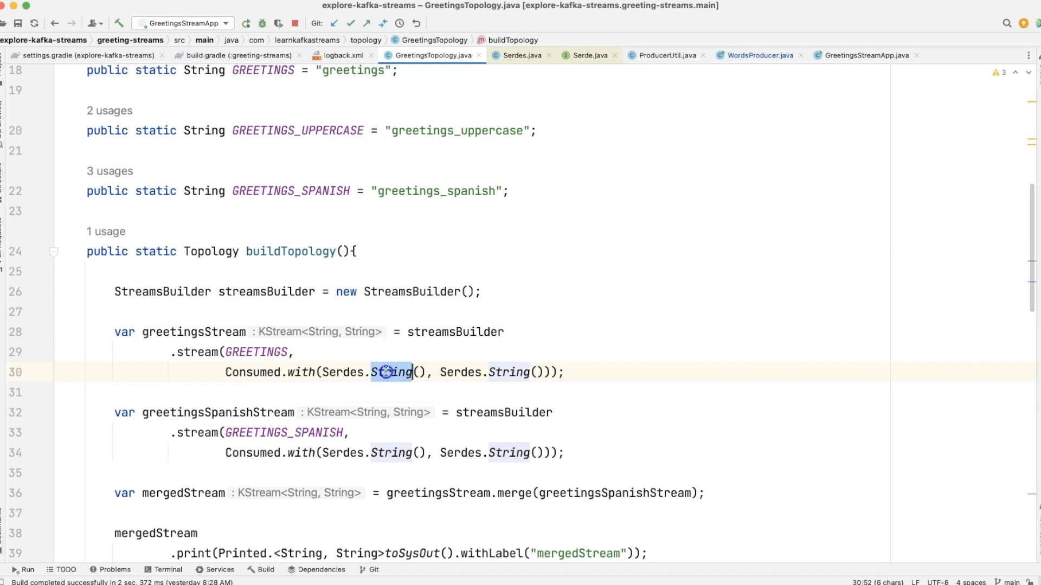